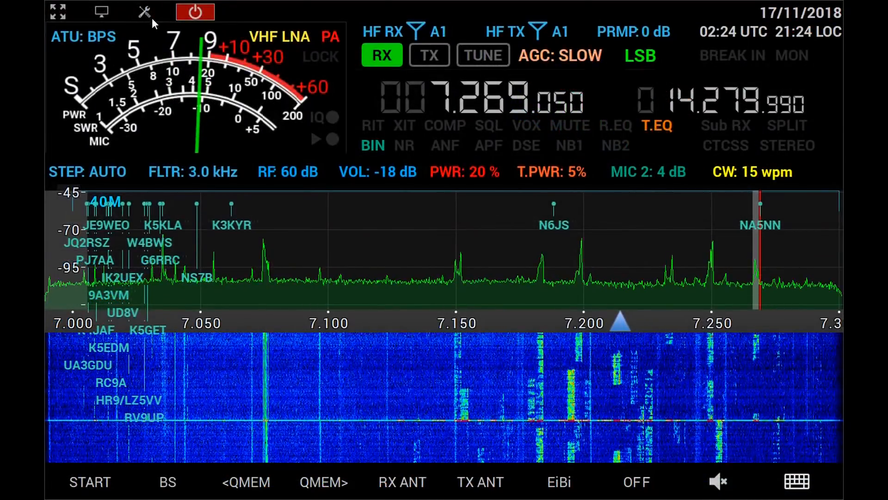
Step: Read the MB1 firmware version 41.8 from SDR Info and switch to the classic GUI
click(145, 12)
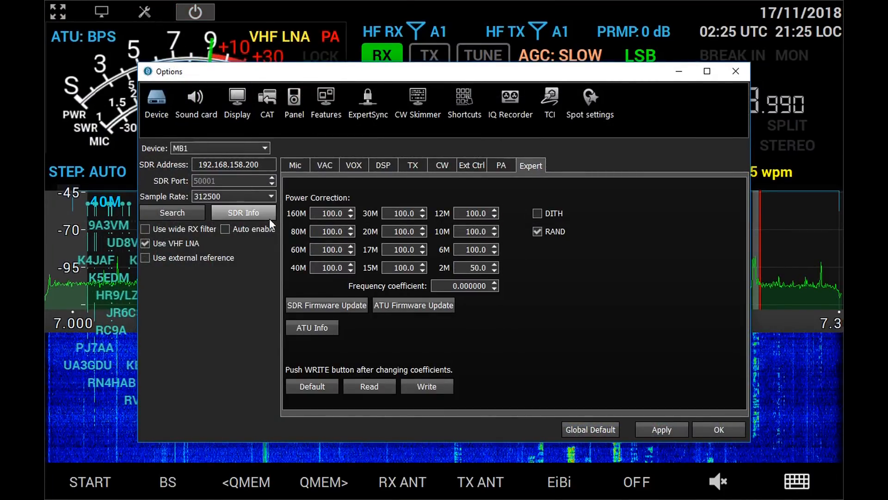
click(243, 213)
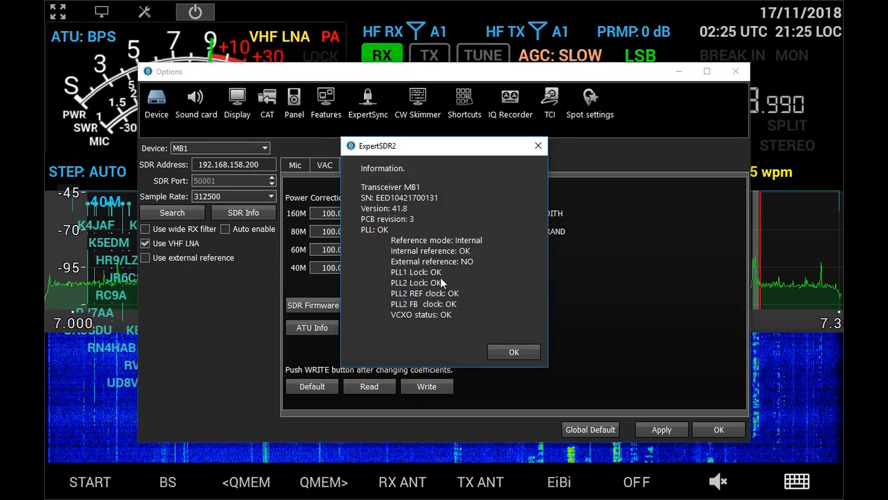
click(513, 351)
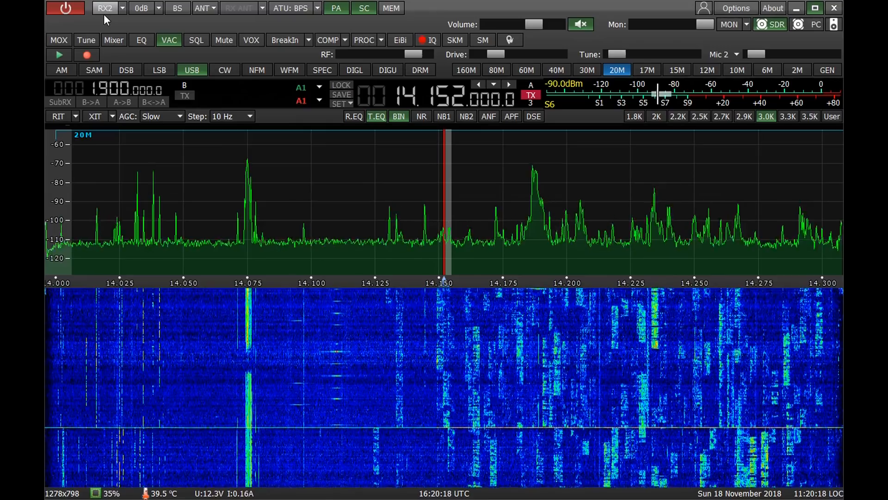
Step: Update profile 9 with the current settings, return to MB1 style and shut down the radio software
click(704, 8)
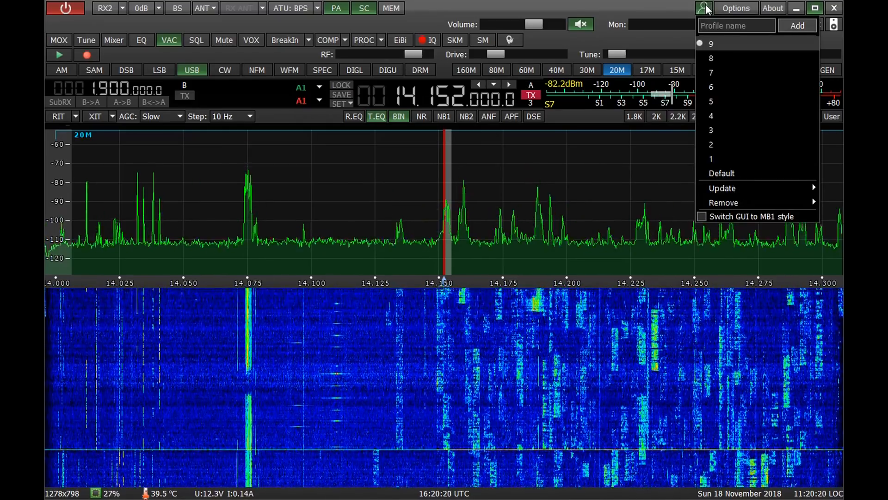
mouse_move(723, 188)
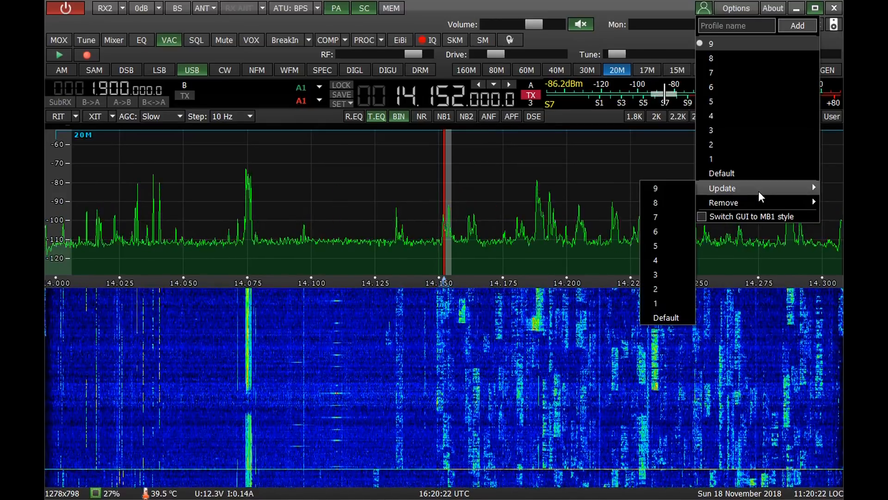
click(682, 196)
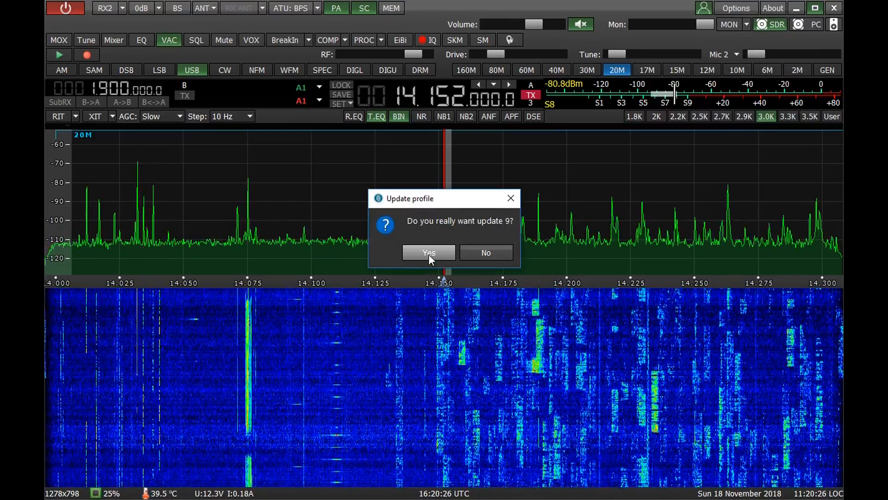
click(428, 251)
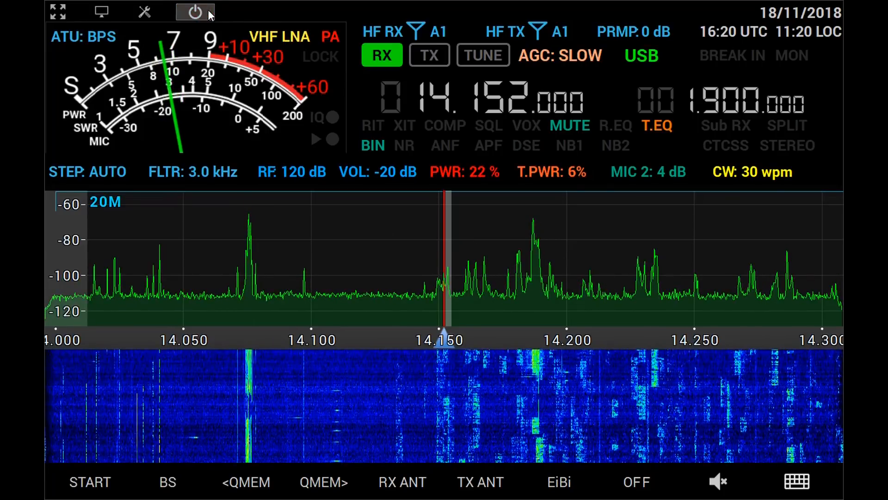
click(57, 12)
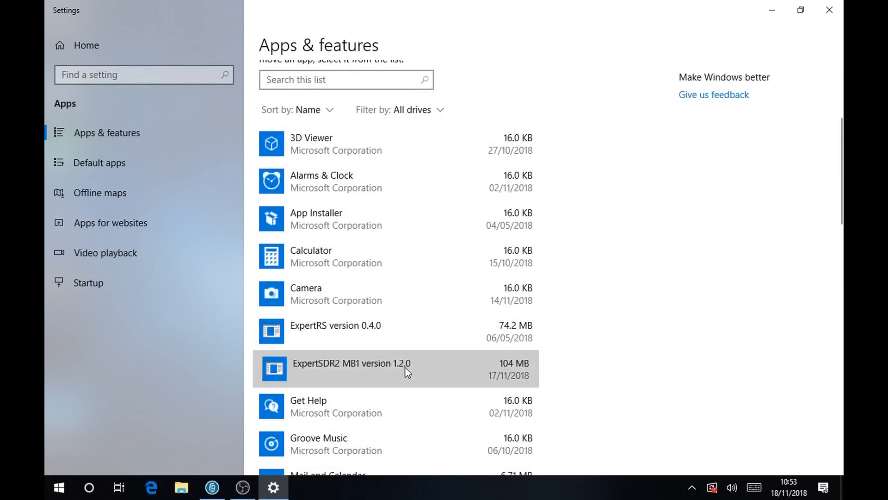
Step: Uninstall ExpertSDR2 MB1 version 1.2.0 from Apps & features
click(503, 421)
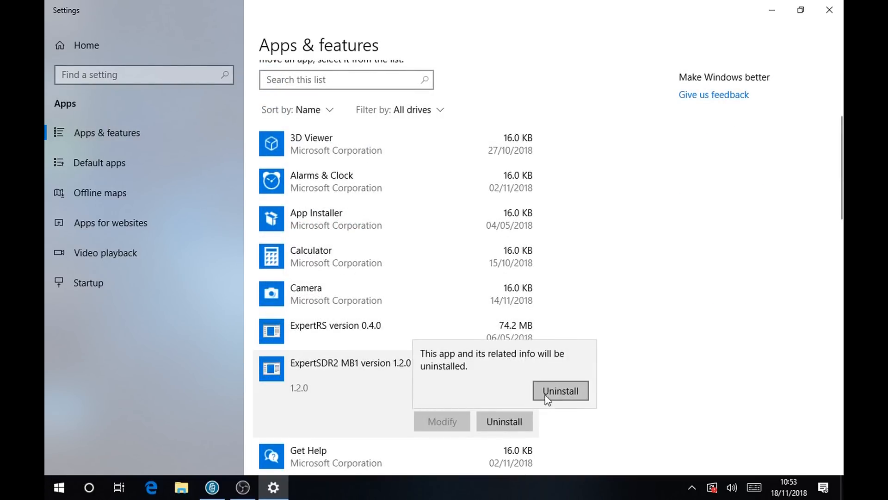
click(560, 391)
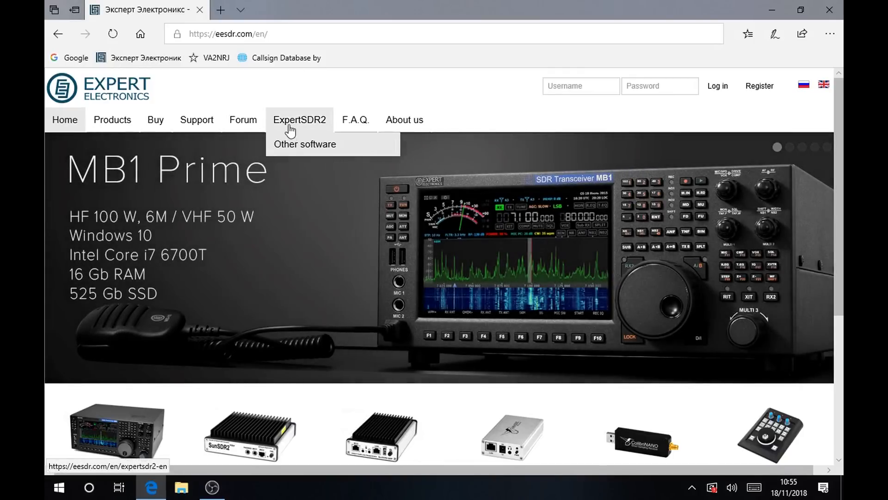
Step: Download the ExpertSDR2 x64 v.1.2.0 MB1 setup zip from the MB1 download page and save it
click(299, 119)
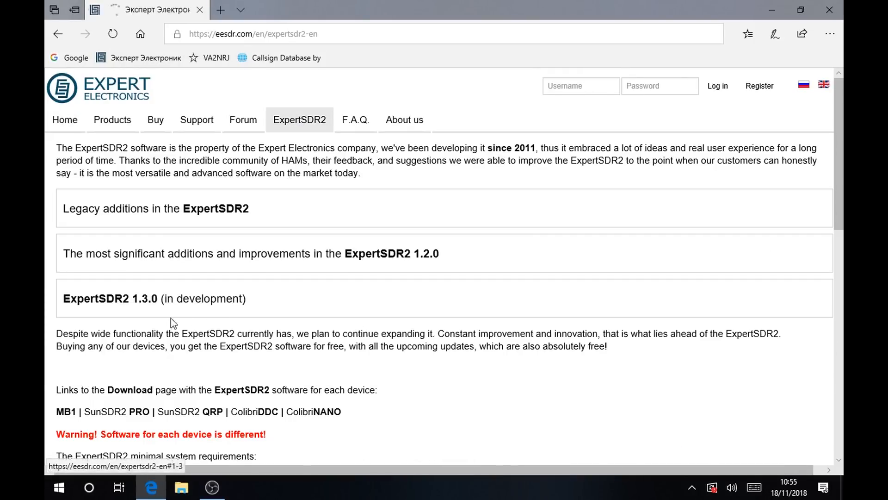
click(66, 411)
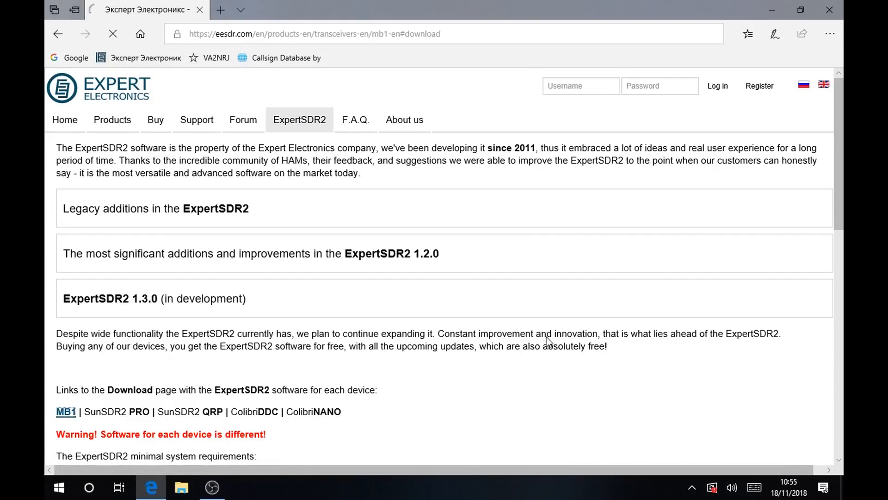
click(66, 410)
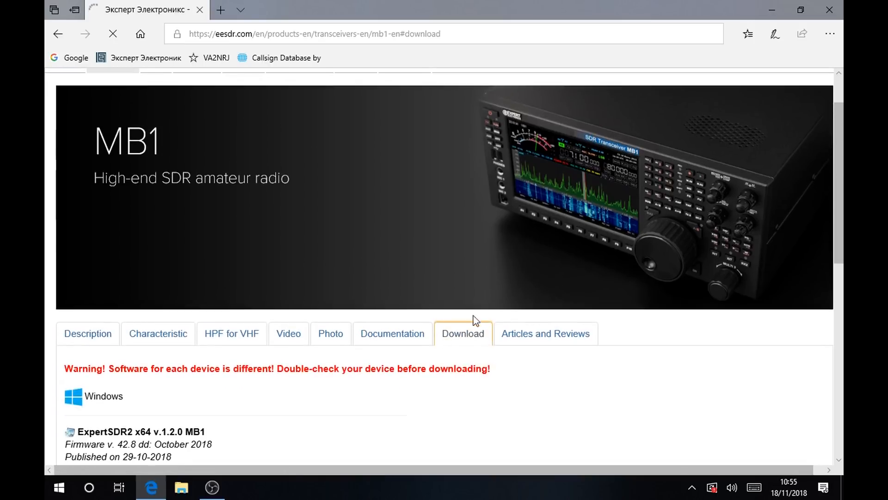
scroll(down, 3)
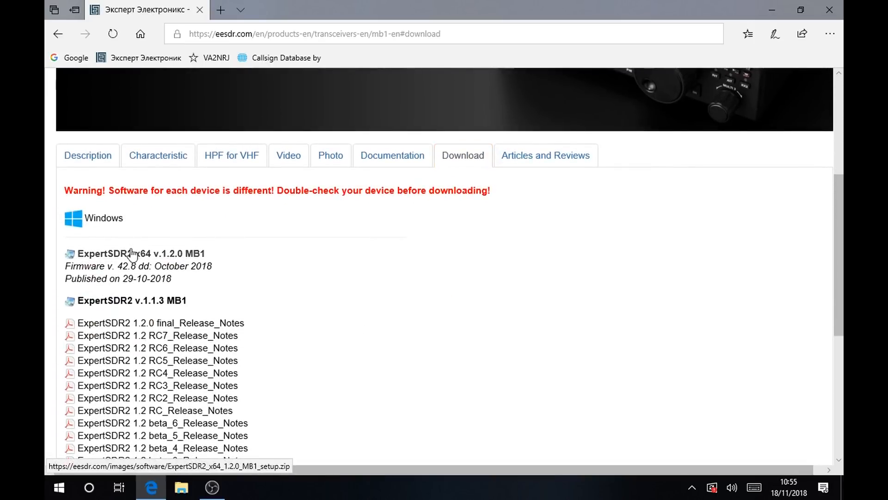
click(141, 254)
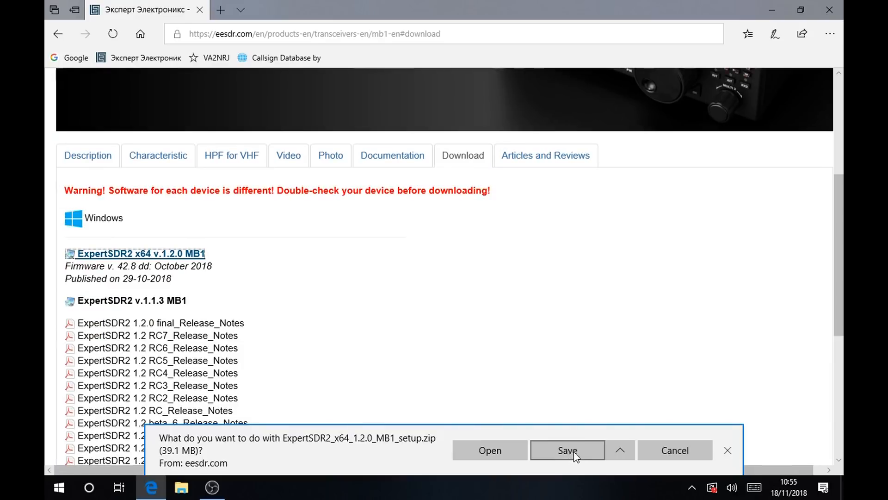
click(567, 450)
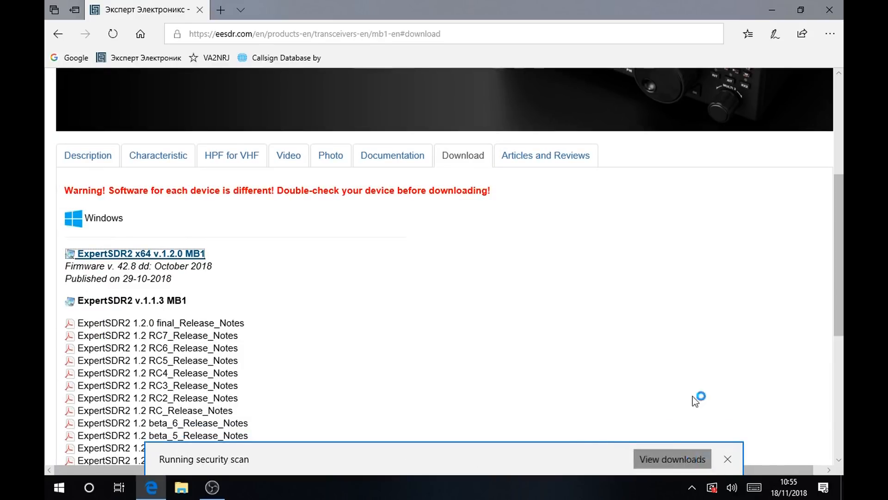
click(672, 459)
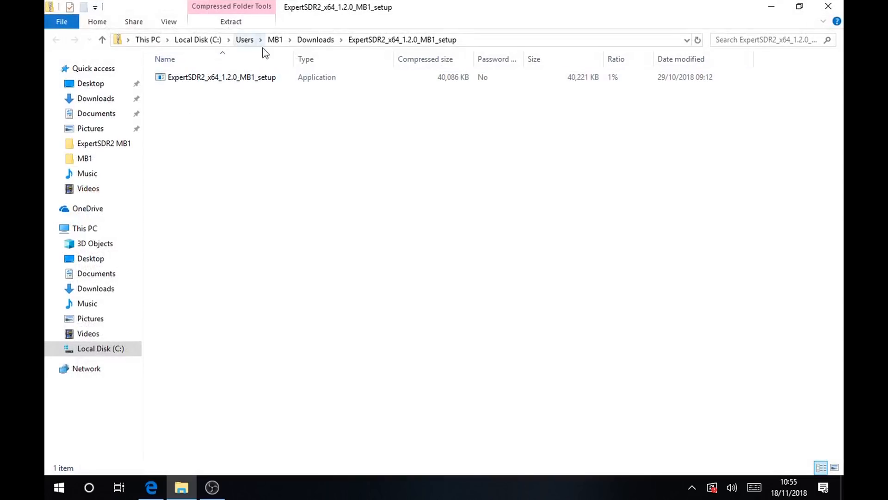
Step: Extract the ExpertSDR2_x64_1.2.0_MB1_setup archive and run the installer past the SmartScreen warning
click(231, 22)
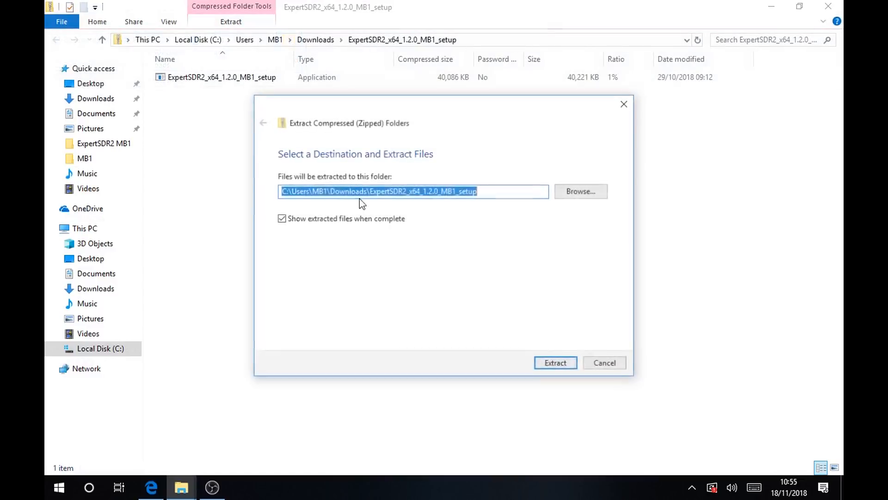
click(554, 363)
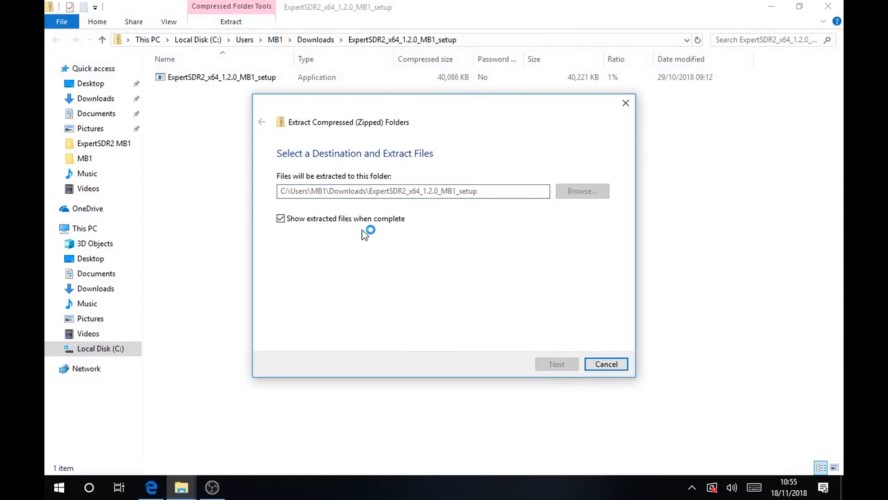
click(556, 364)
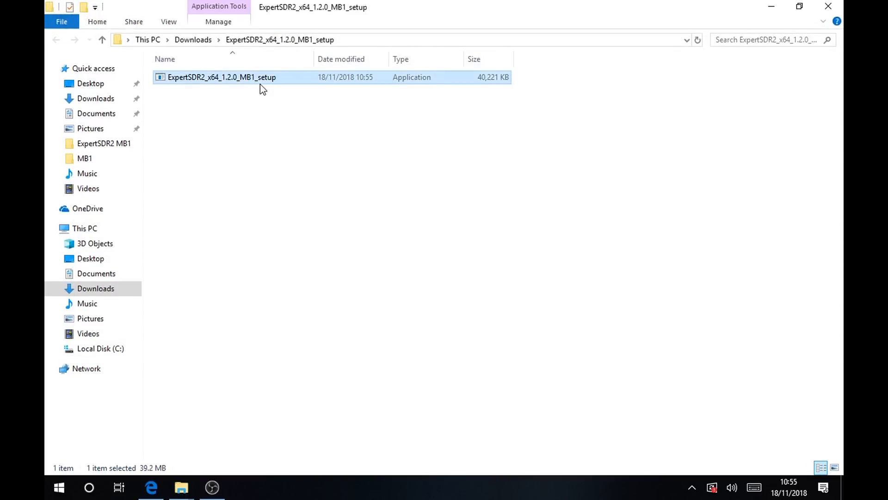
double_click(221, 77)
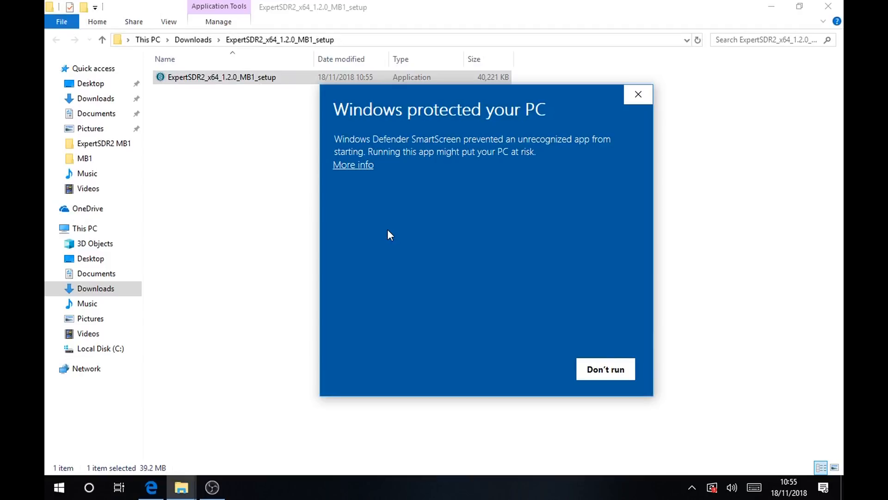
click(353, 164)
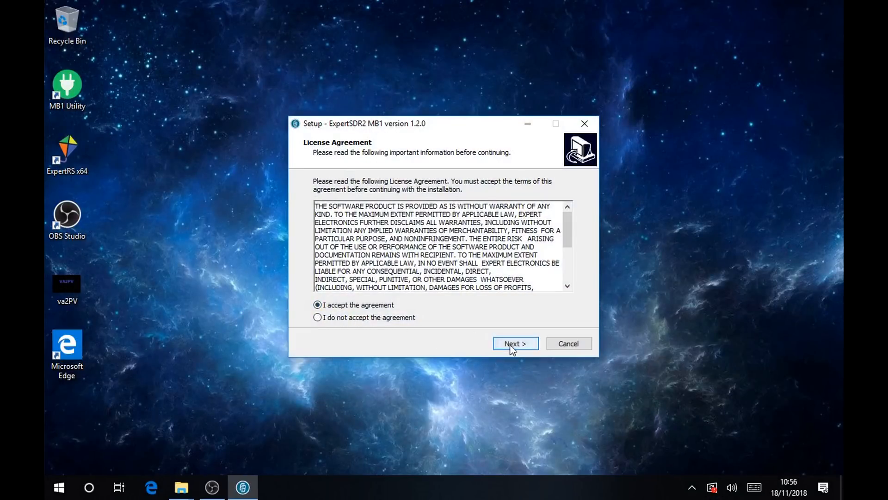
Step: Accept the licence, install into the existing ExpertSDR2 MB1 folder with a desktop shortcut, and start installing
click(515, 343)
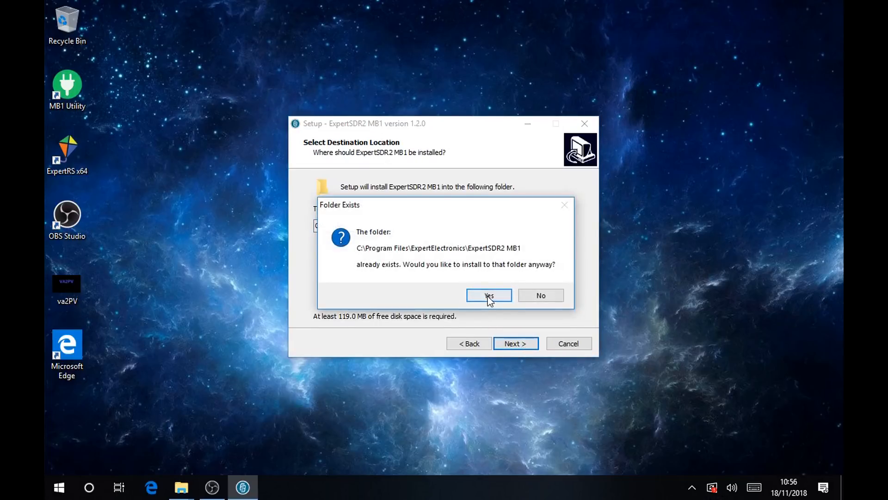
click(488, 295)
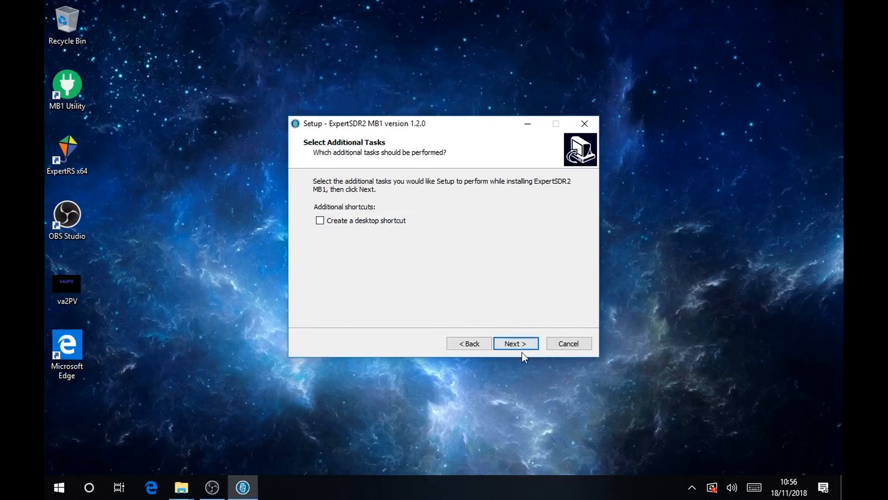
click(319, 220)
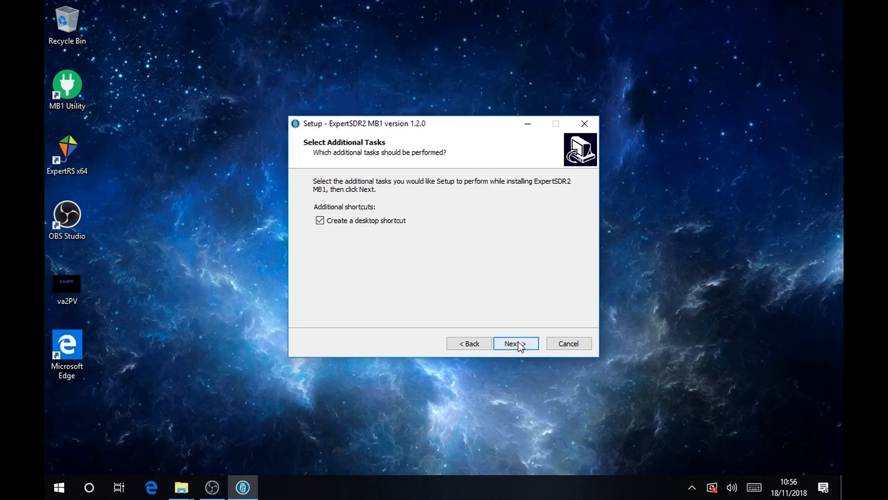
click(514, 343)
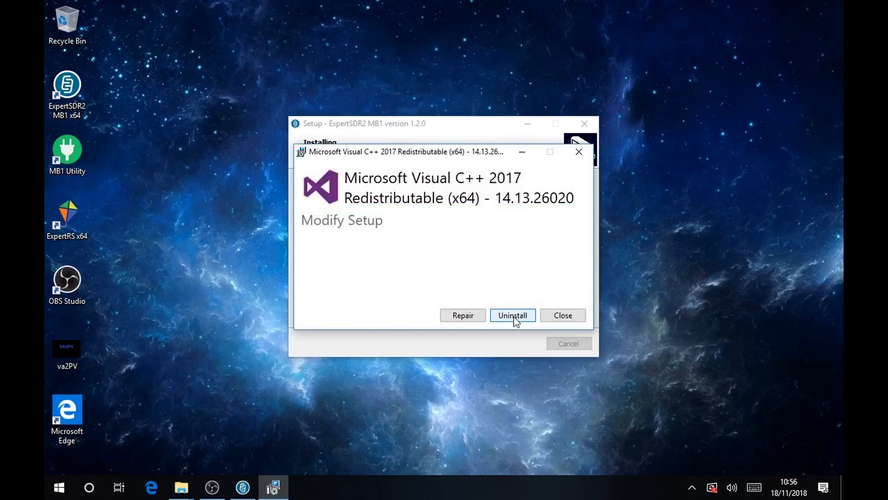
Step: Complete the Visual C++ 2017 runtime setup and finish the ExpertSDR2 install with a restart
click(511, 315)
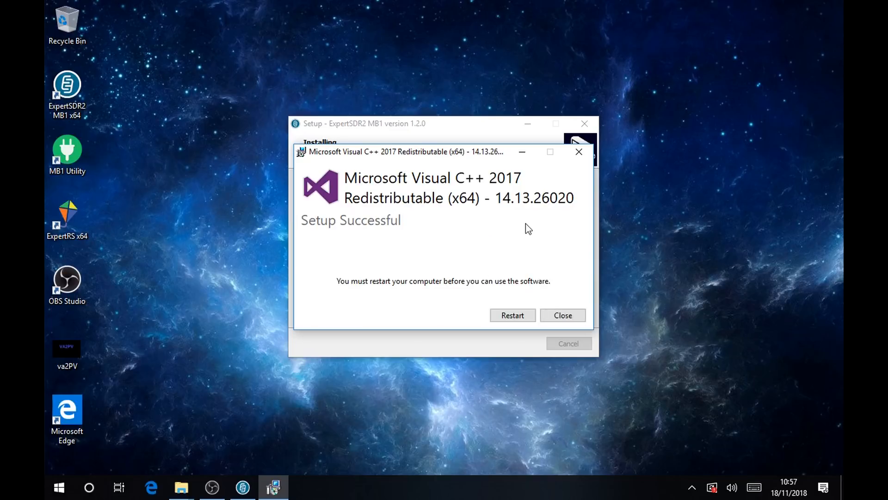
click(562, 315)
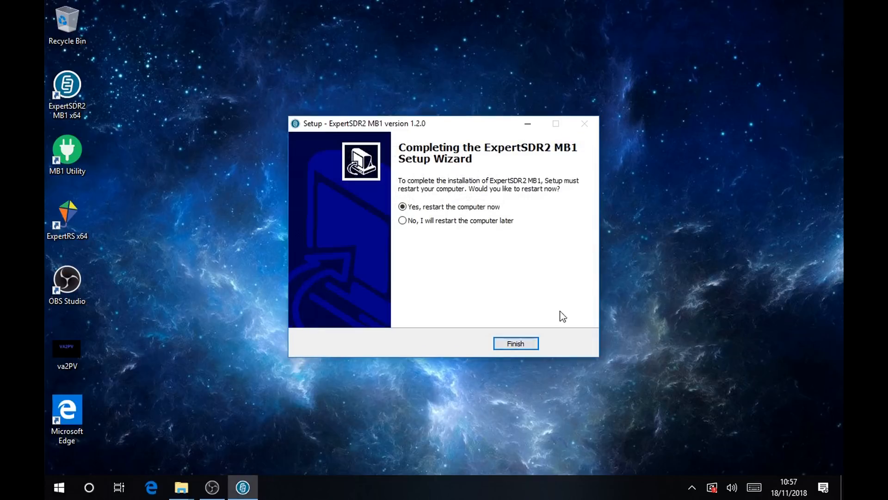
click(514, 343)
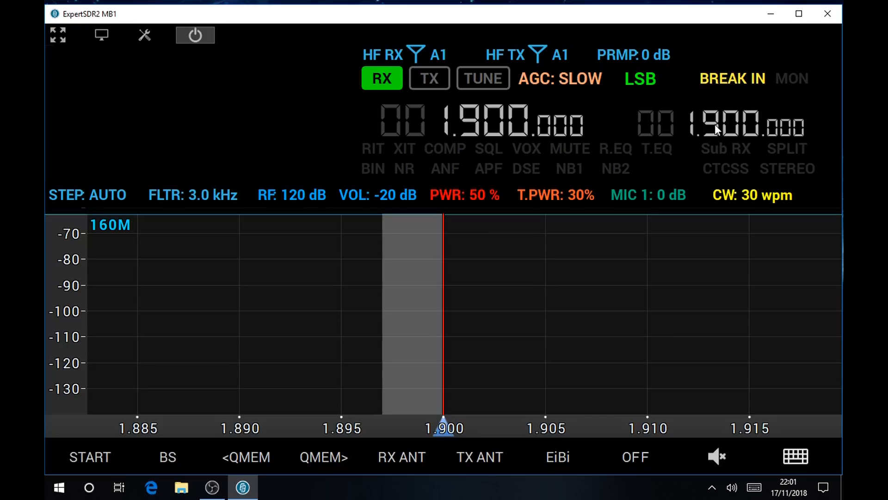
Step: Power on the MB1 radio and agree to update its firmware
click(195, 35)
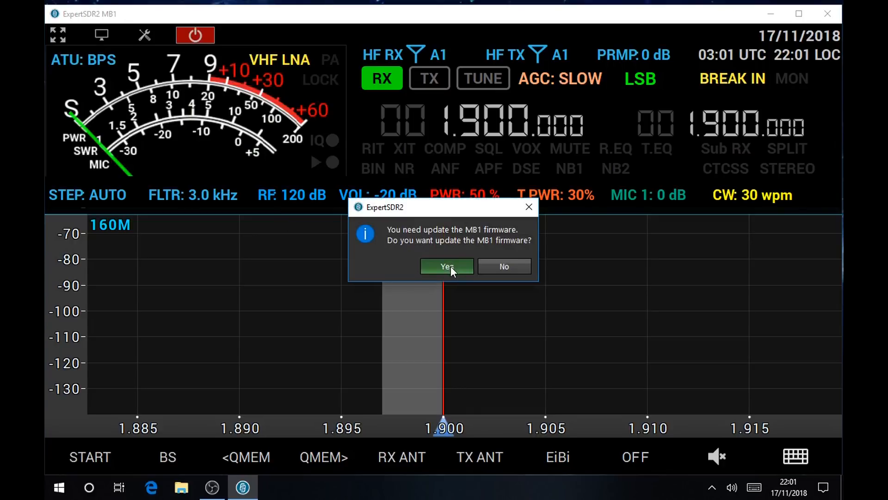
click(446, 267)
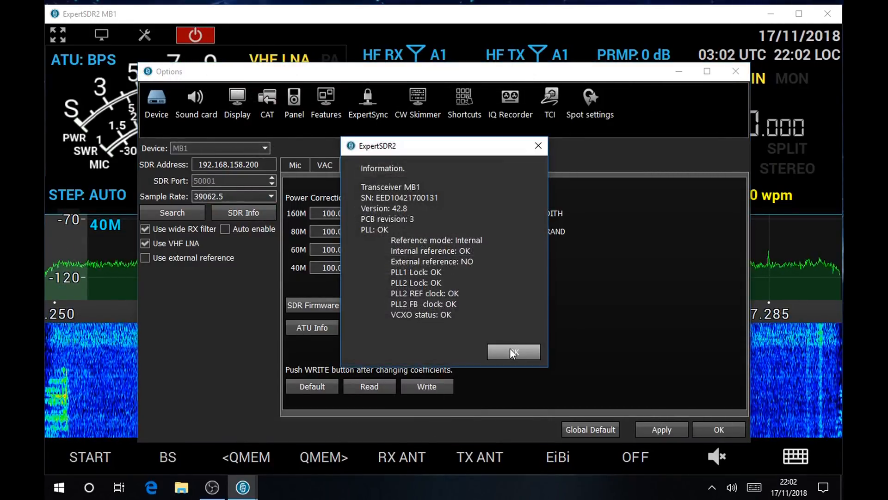
Step: Confirm MB1 firmware version 42.8 in SDR Info and close the options
click(513, 351)
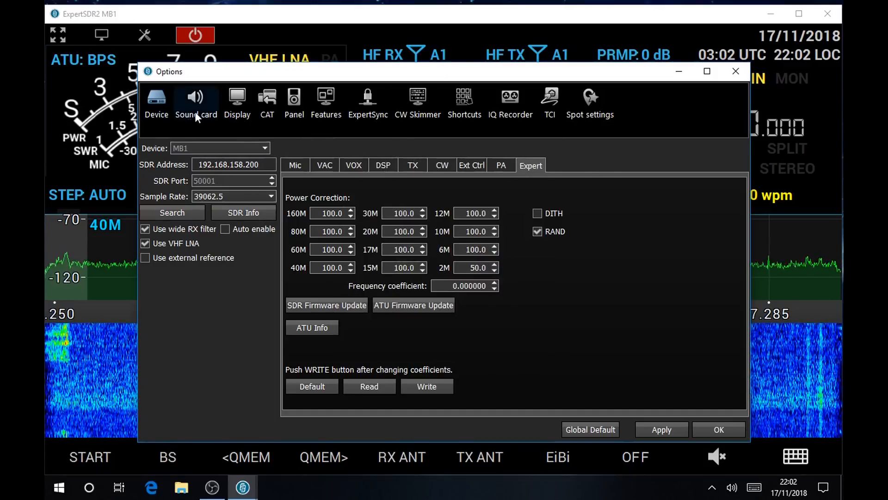
click(156, 96)
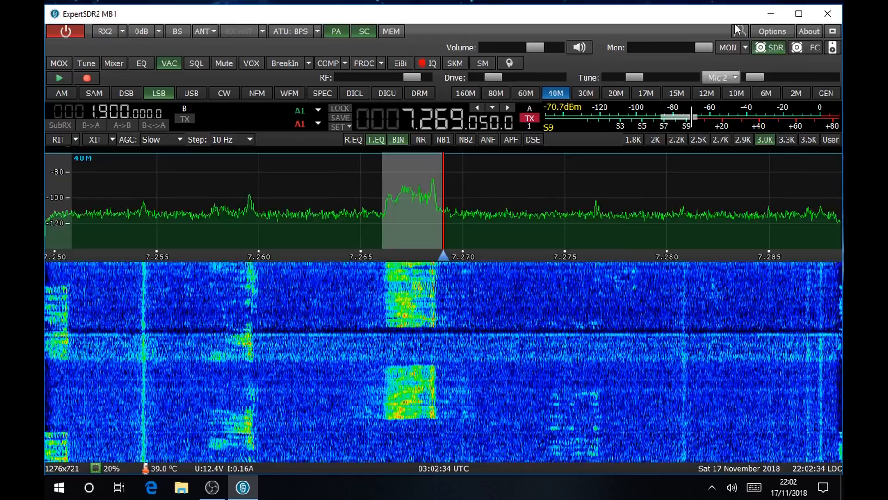
Step: Show the saved profile list with profiles 1–9 and Default
click(739, 31)
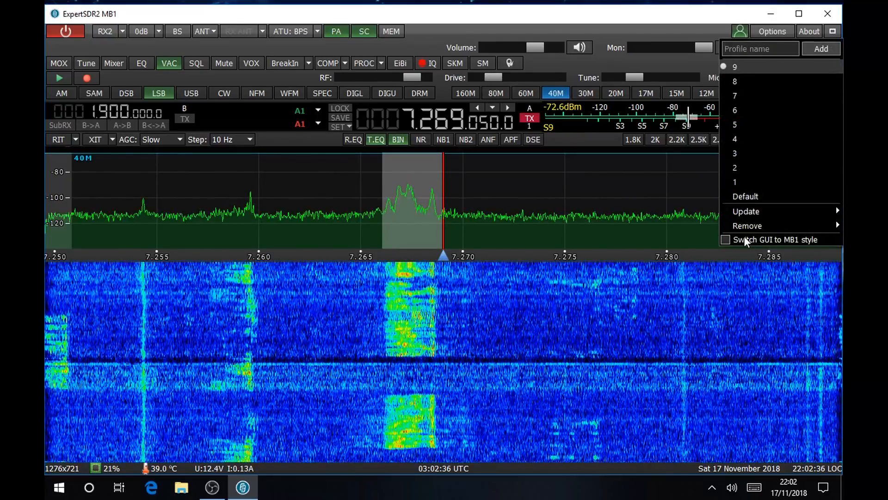